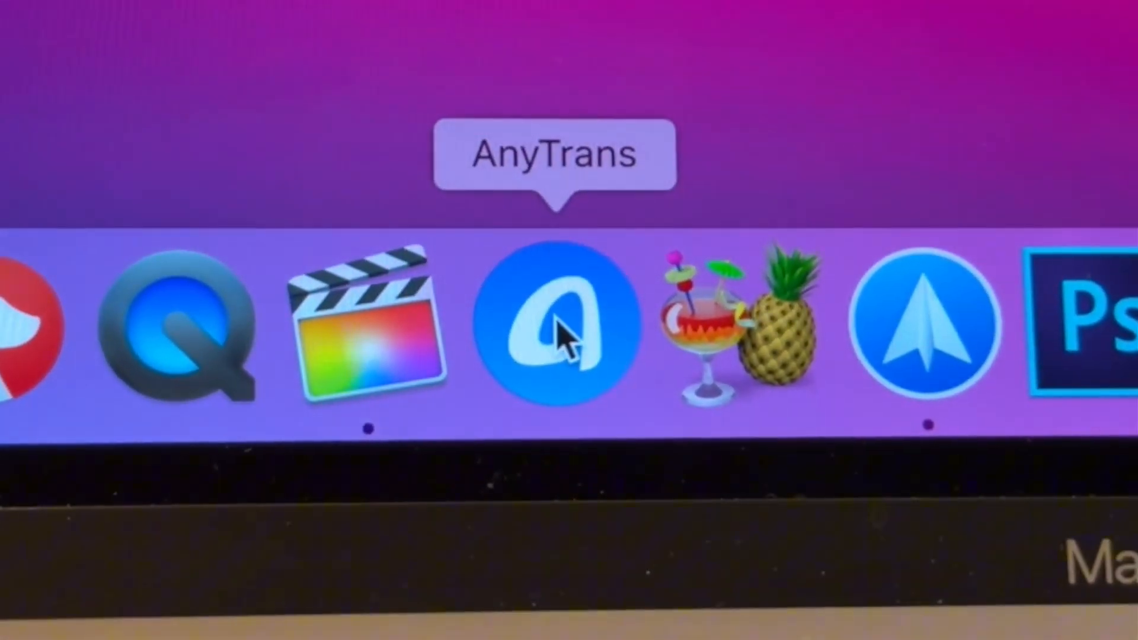
Launch AnyTrans and scroll its homepage feature sections down to the backup area
left_click(555, 322)
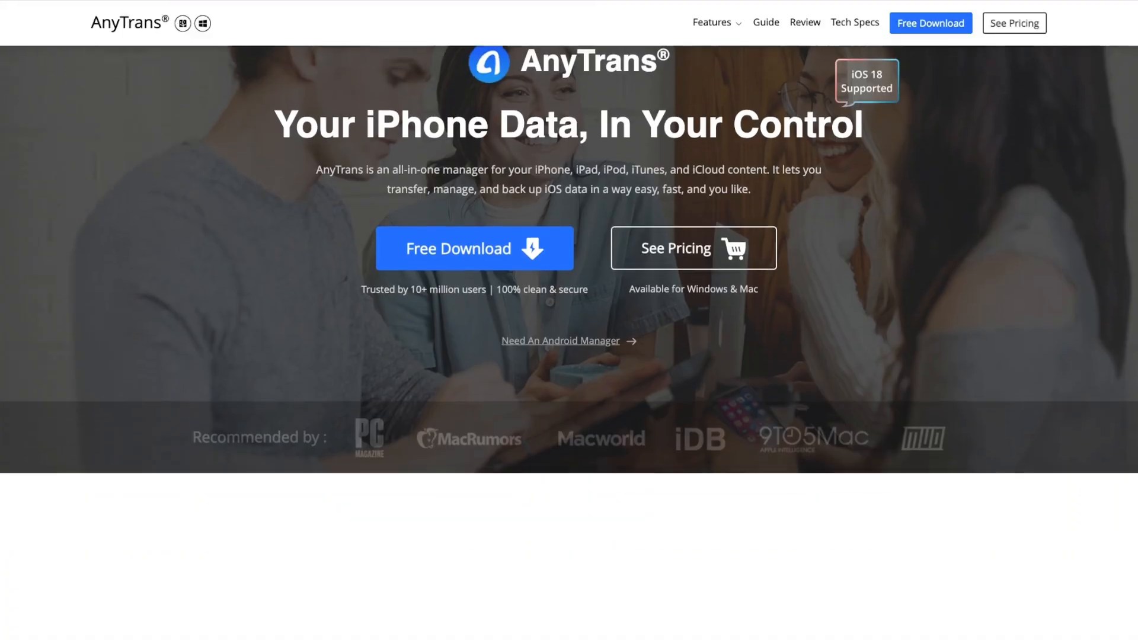
scroll("down", 3)
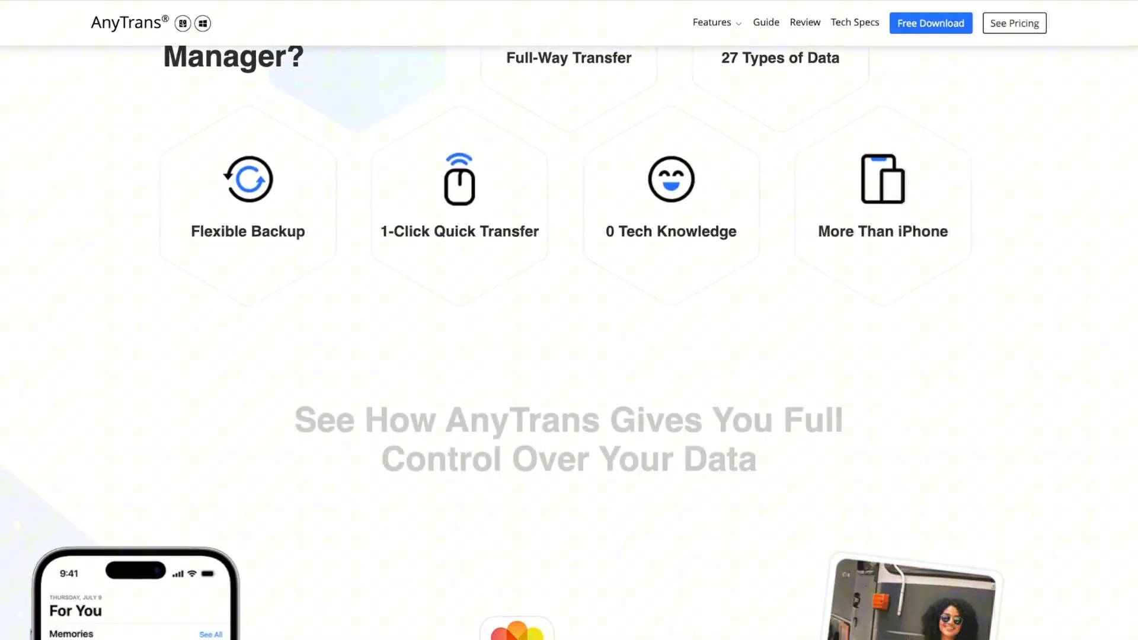
scroll("down", 3)
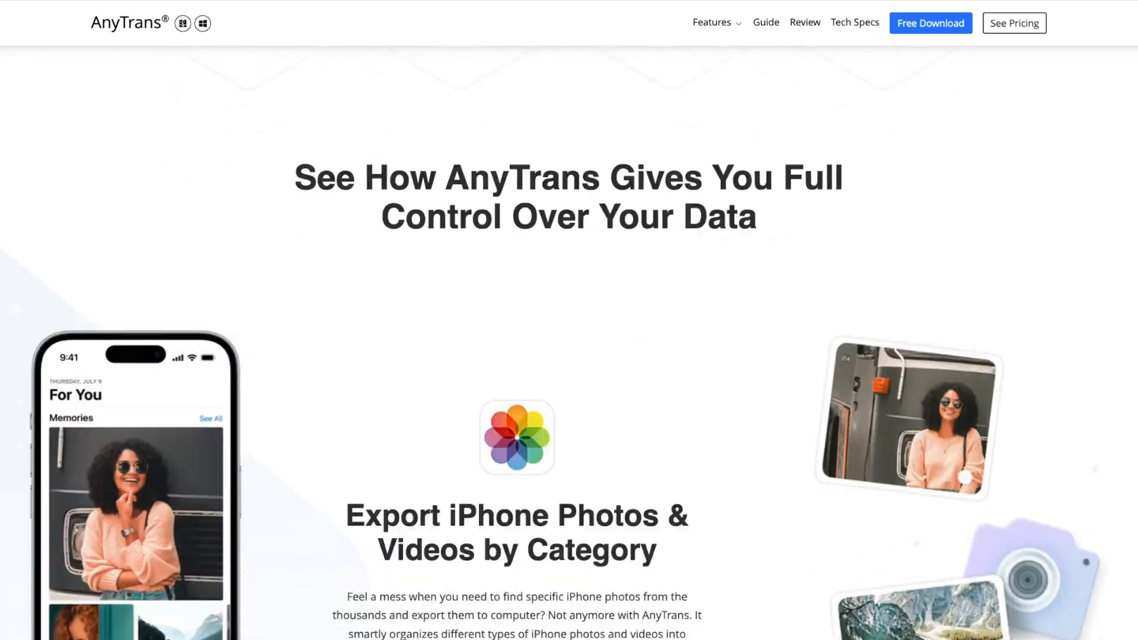
scroll("down", 3)
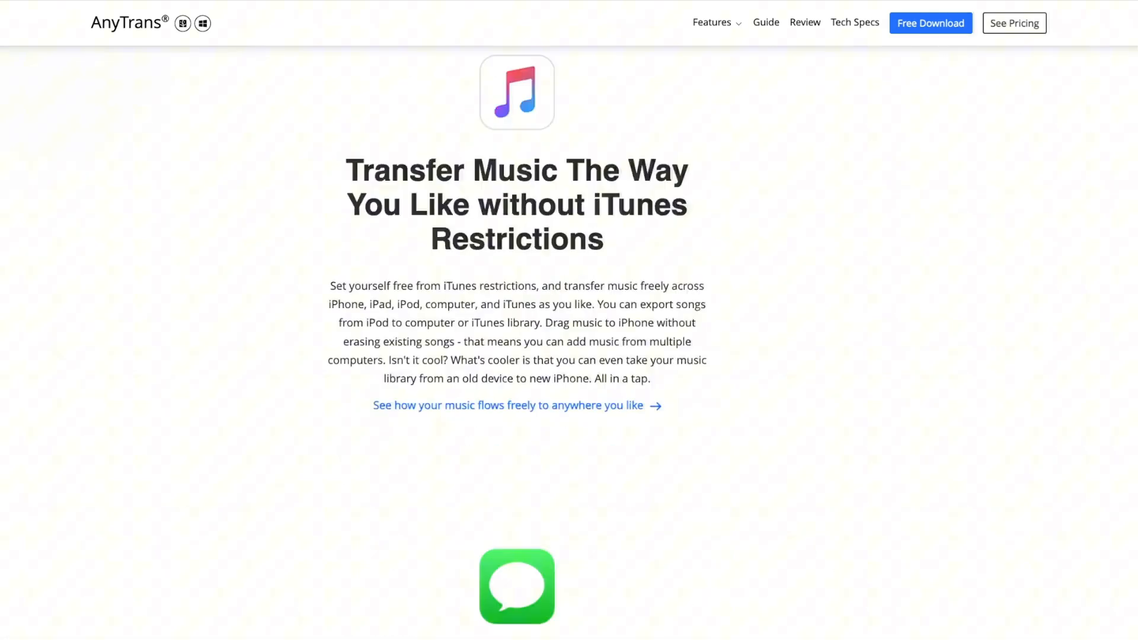
scroll("down", 3)
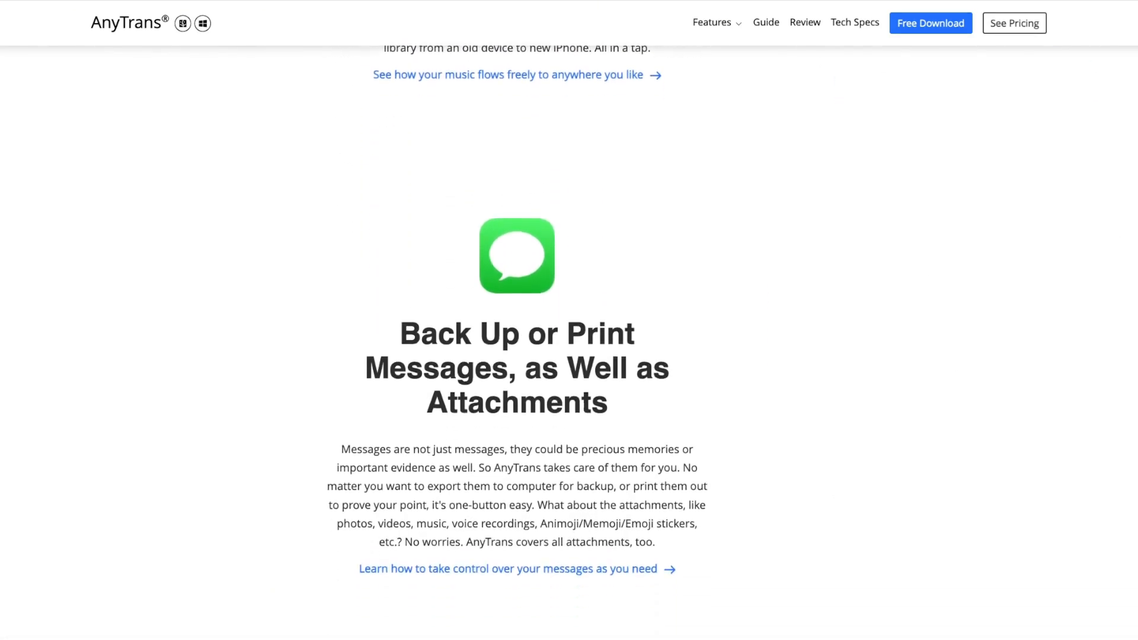
scroll("down", 3)
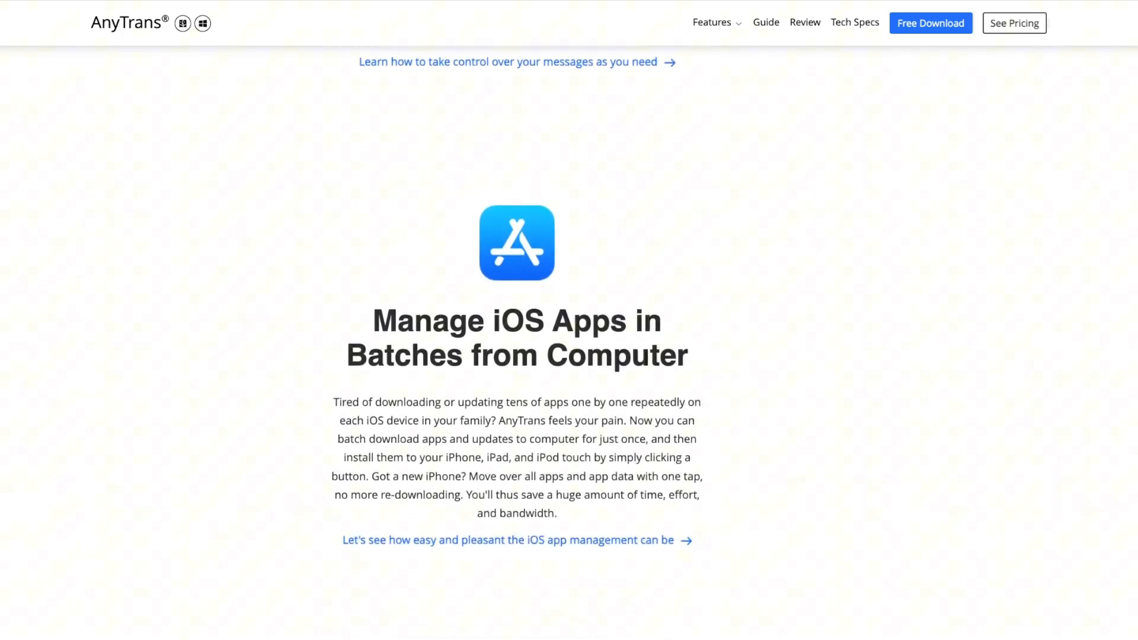
scroll("down", 3)
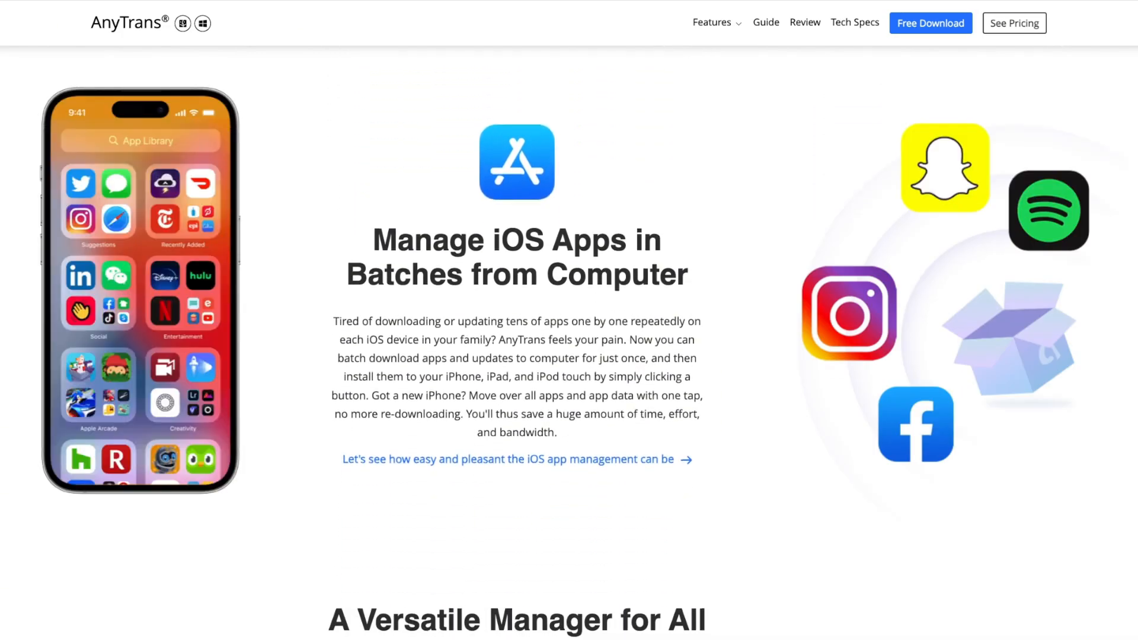
scroll("down", 3)
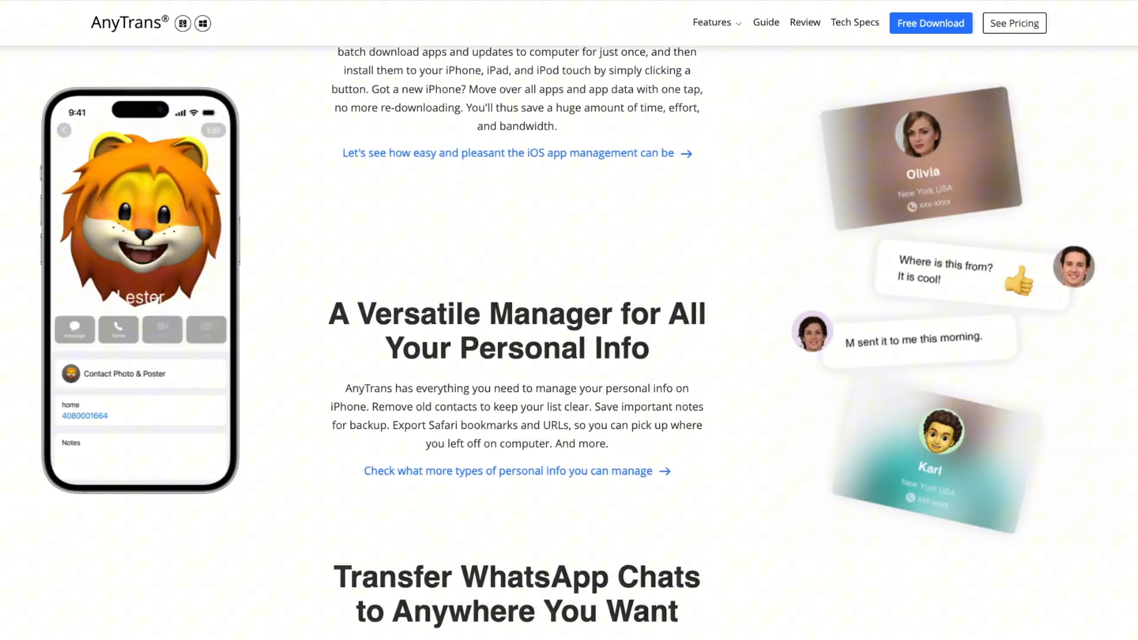
scroll("down", 3)
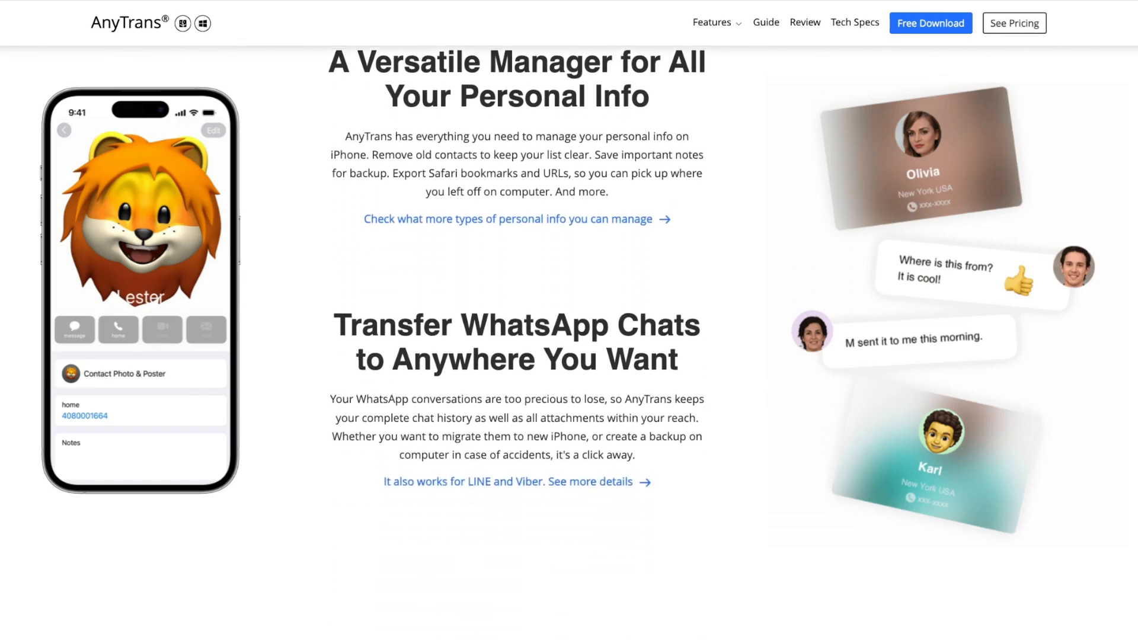
scroll("down", 3)
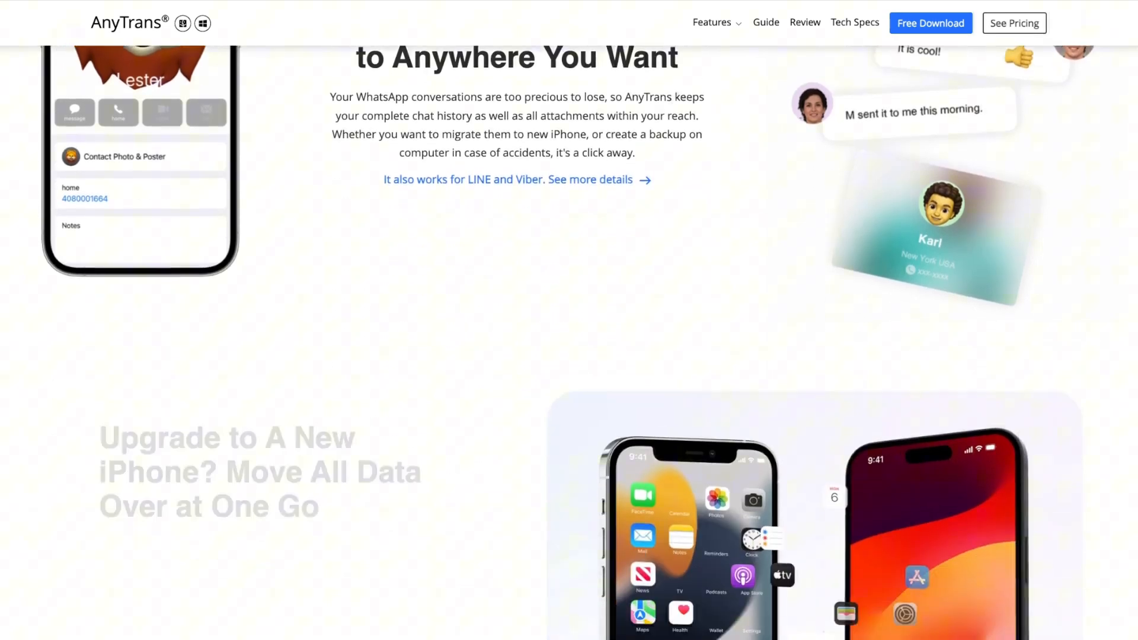
scroll("down", 3)
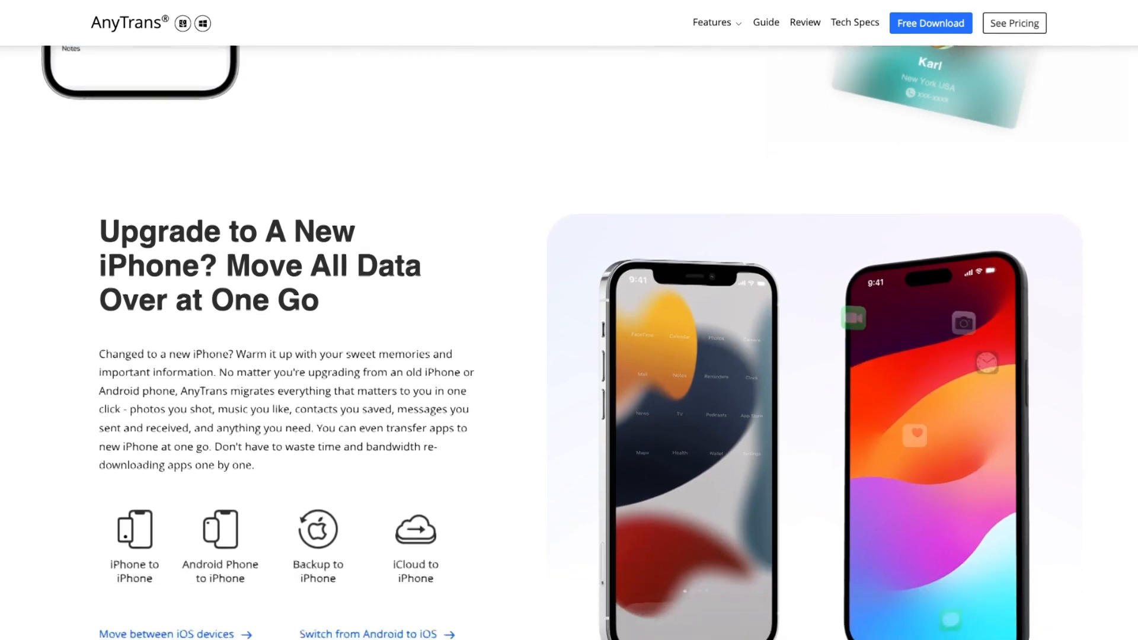
scroll("down", 3)
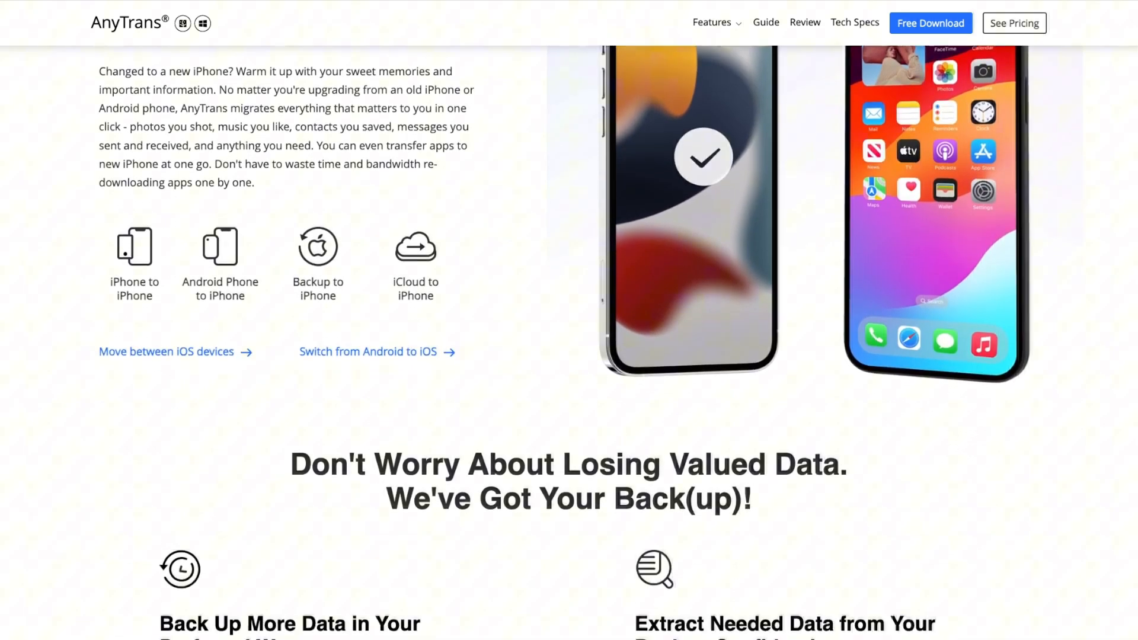
scroll("down", 3)
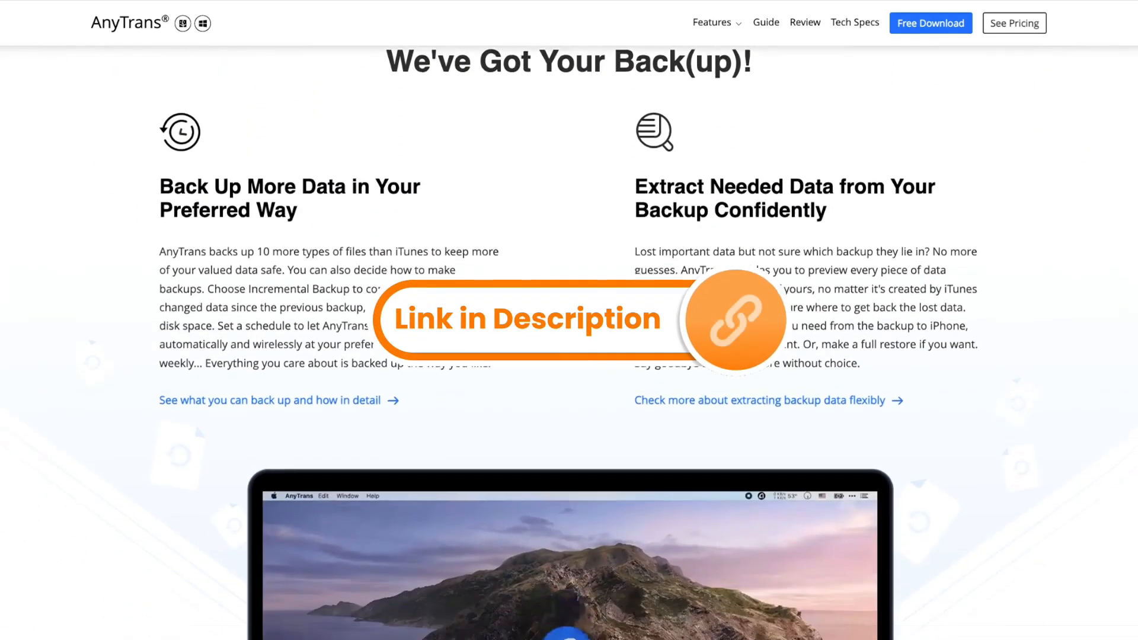
scroll("down", 3)
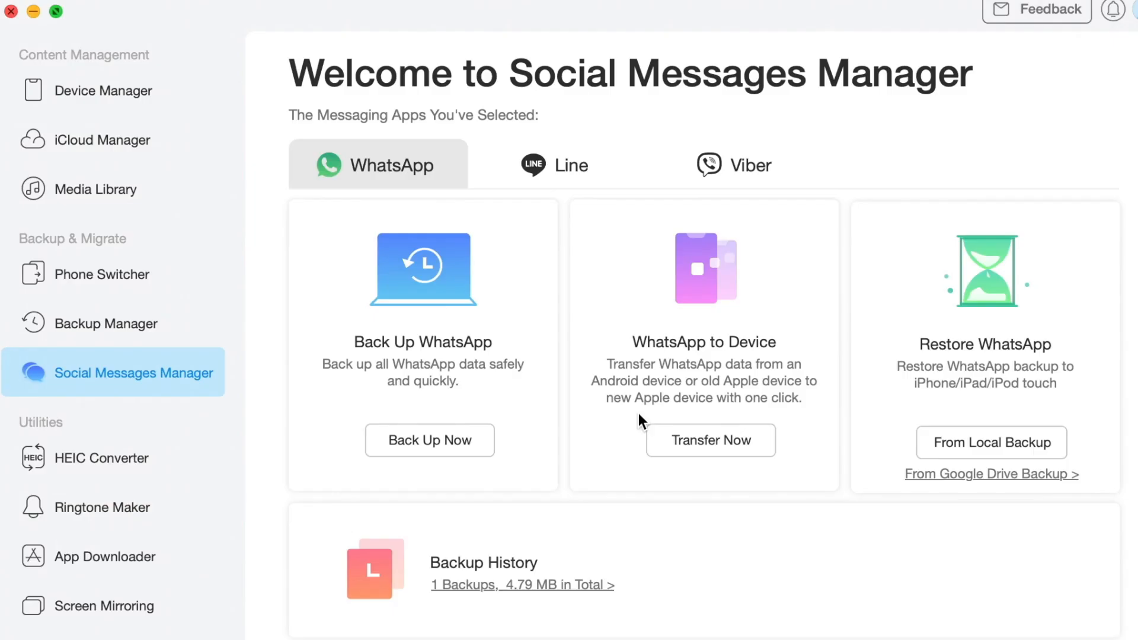
Start the WhatsApp transfer from the Nokia 6.2 to the iPhone, past the Android backup instructions
left_click(710, 440)
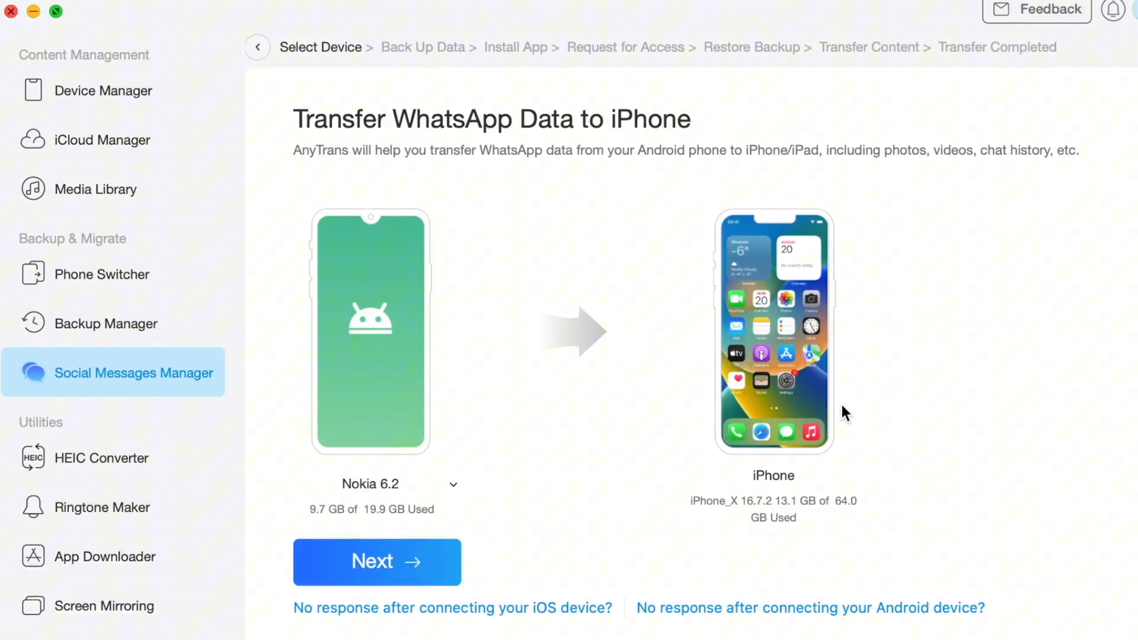
left_click(376, 562)
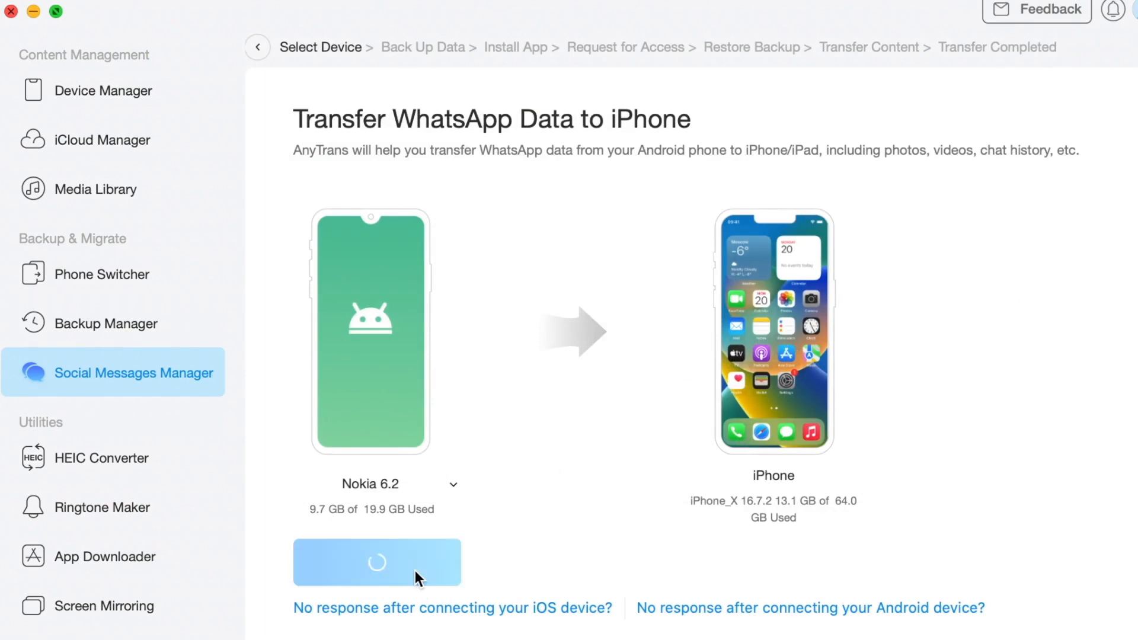
left_click(377, 561)
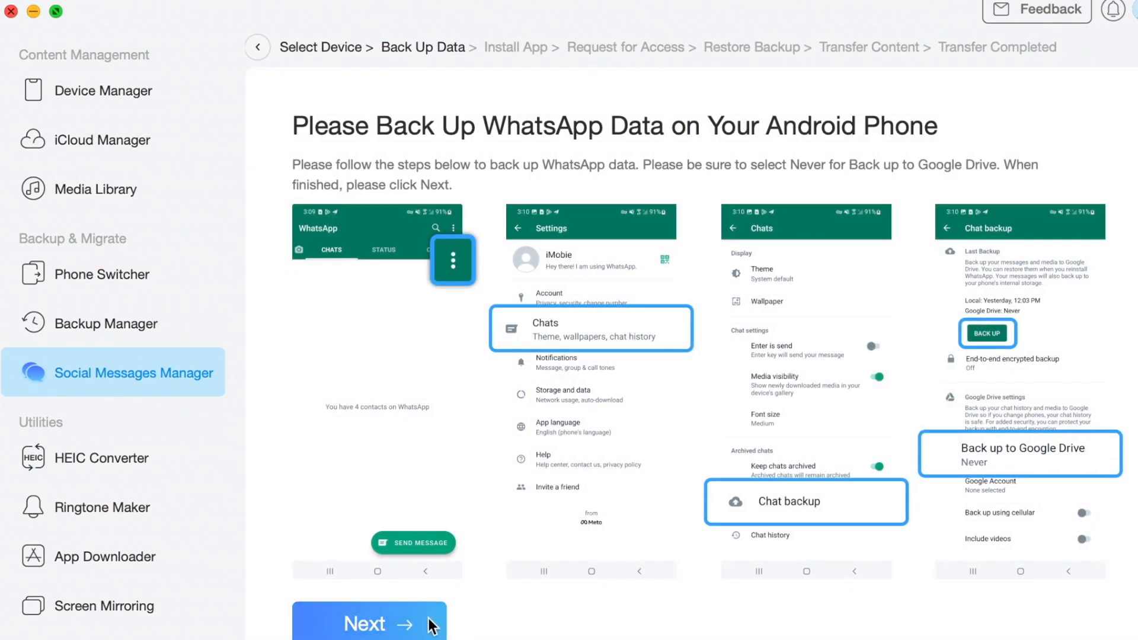
mouse_move(465, 591)
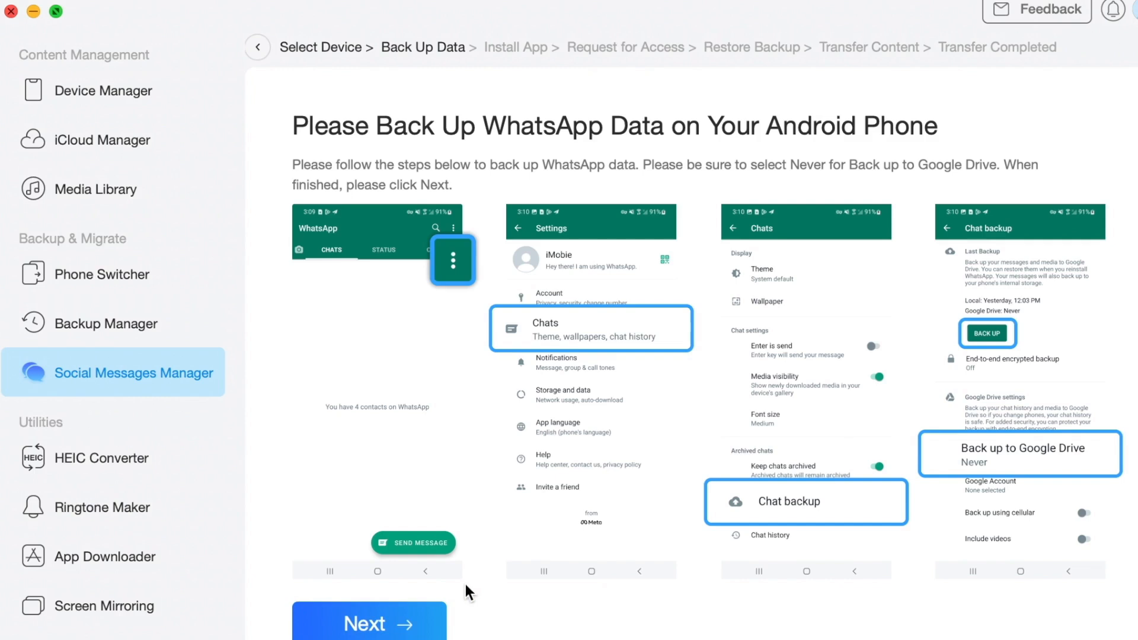
left_click(369, 622)
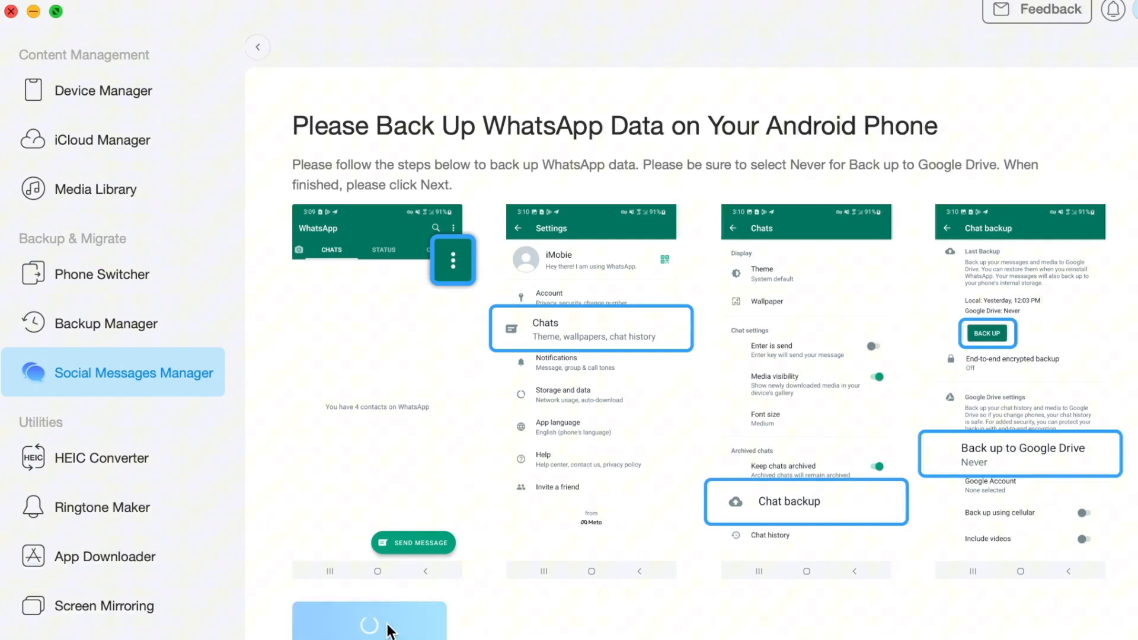
left_click(369, 626)
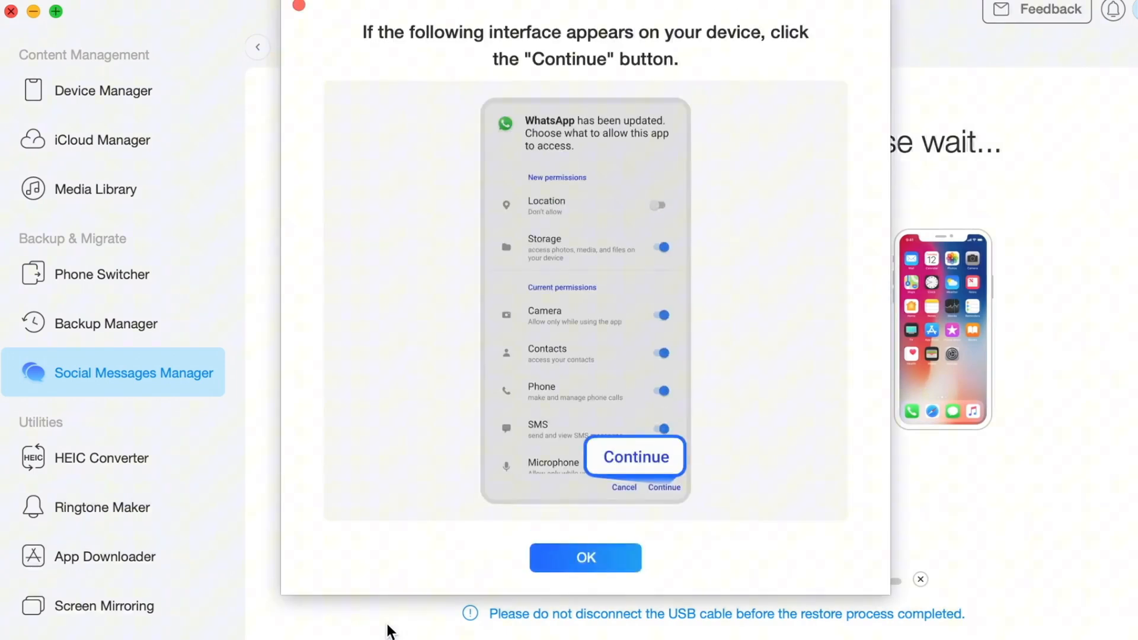
Acknowledge the permissions, screenshot, backup-password and iPhone WhatsApp sign-in prompts
left_click(585, 557)
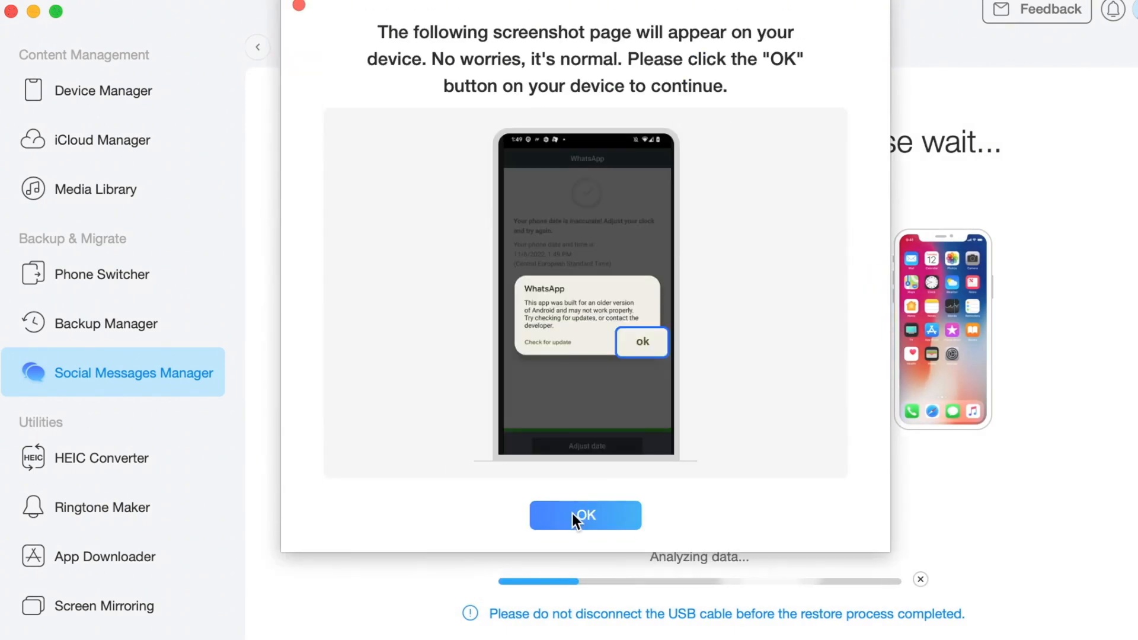
left_click(584, 515)
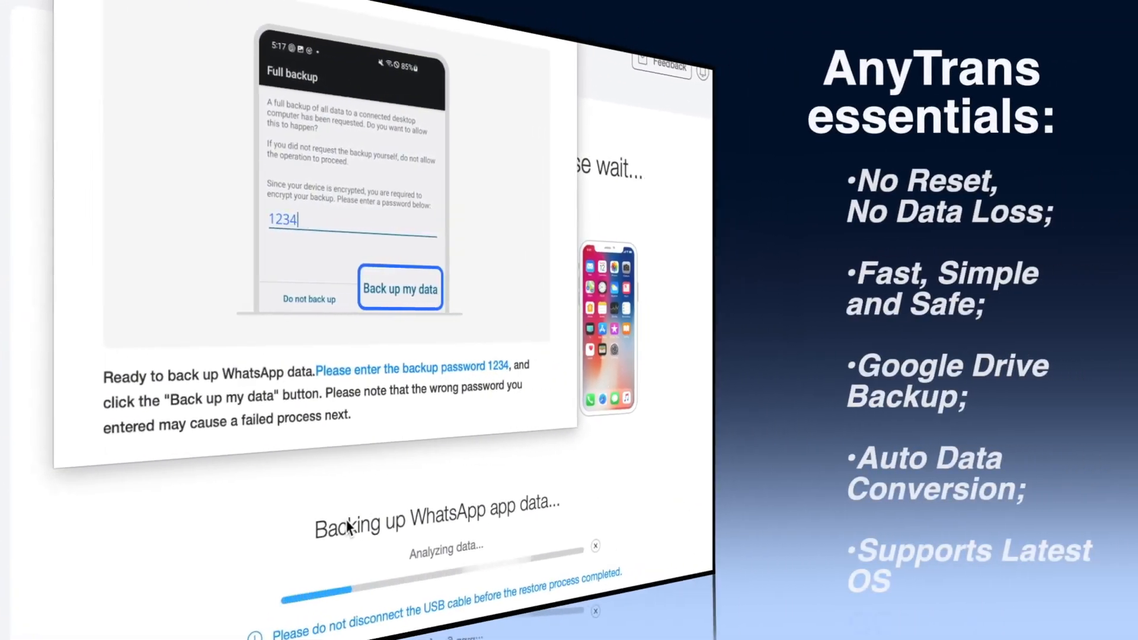
left_click(400, 288)
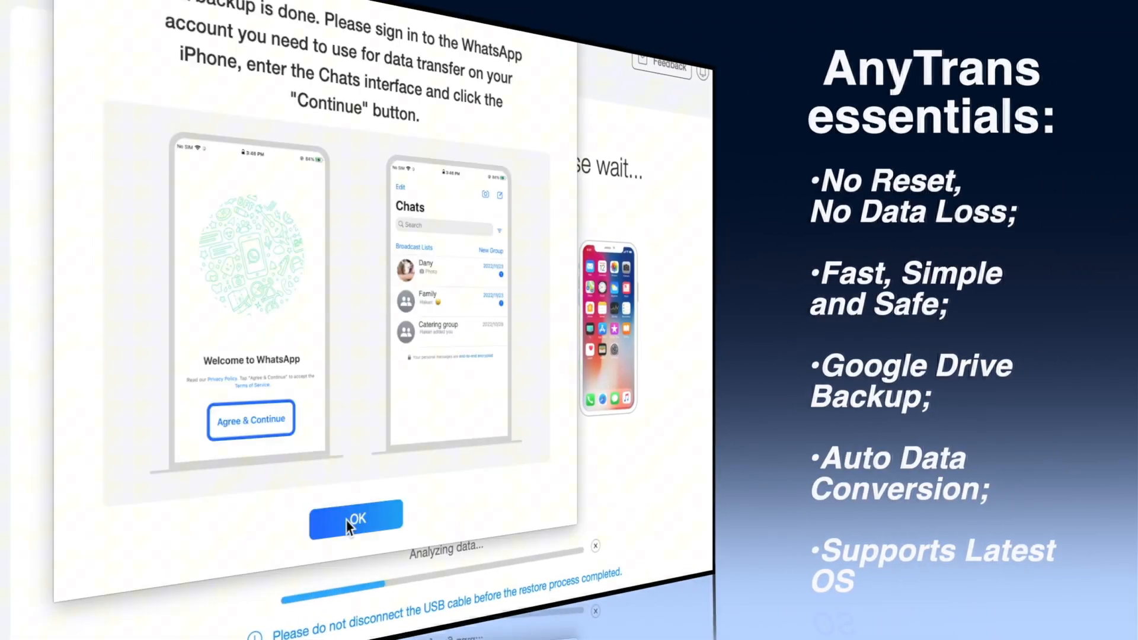
left_click(355, 520)
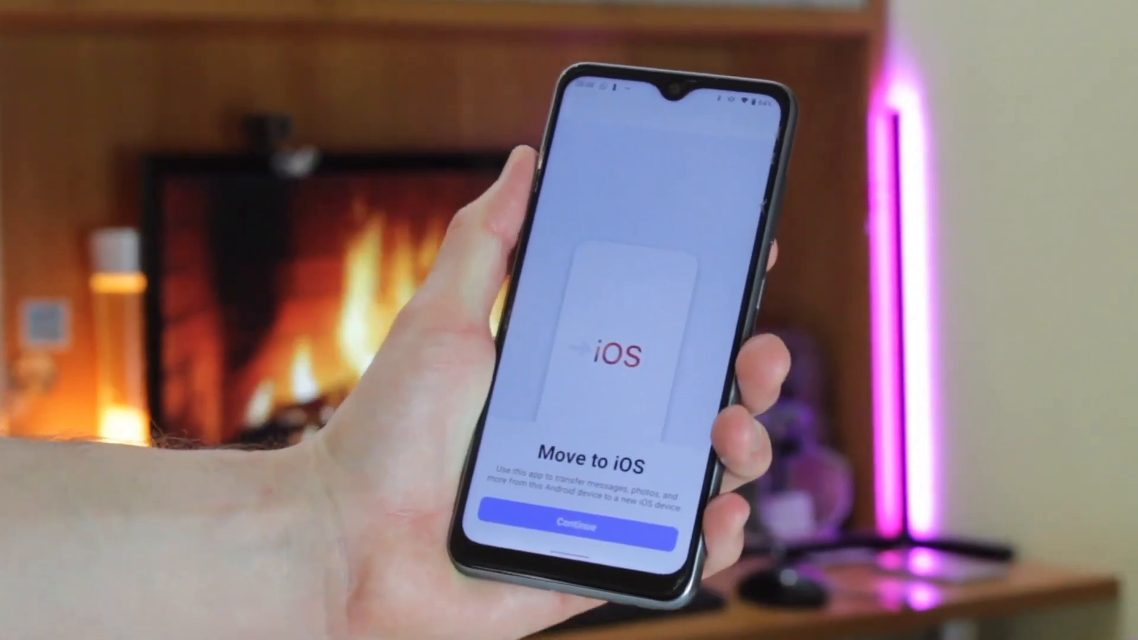
Continue past the Move to iOS welcome and choose whether to send app usage data
left_click(570, 526)
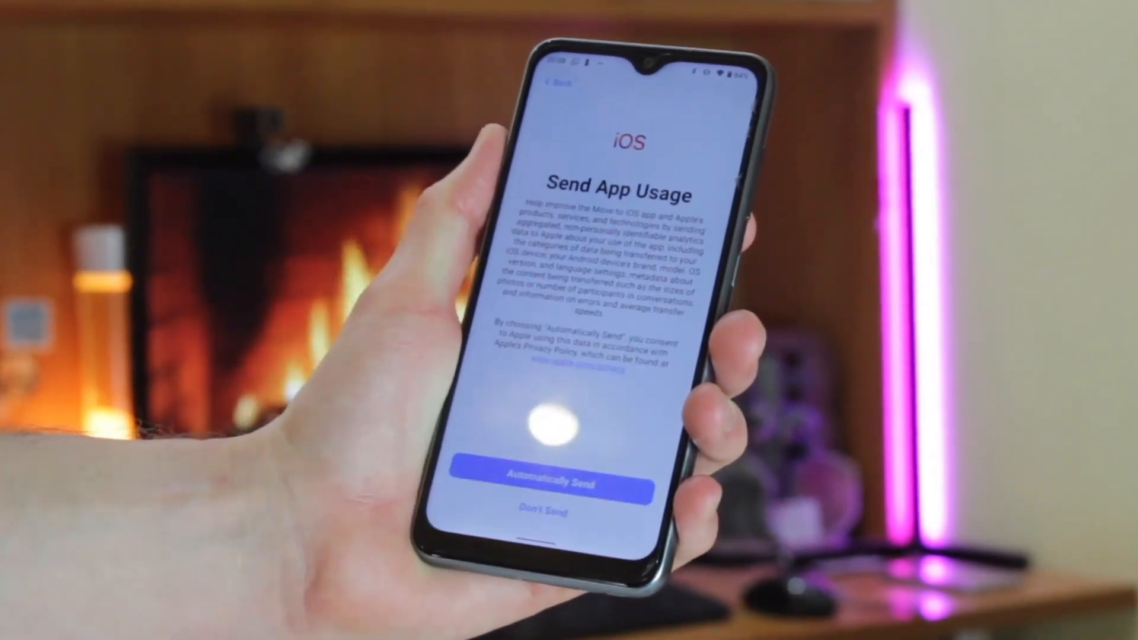
left_click(549, 485)
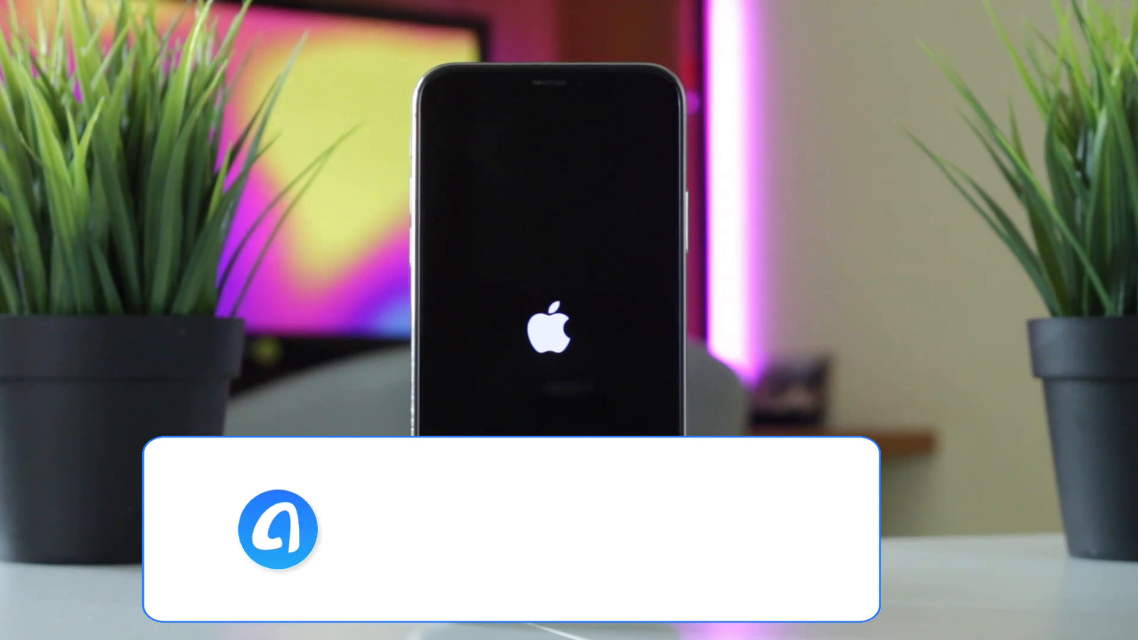
left_click(715, 531)
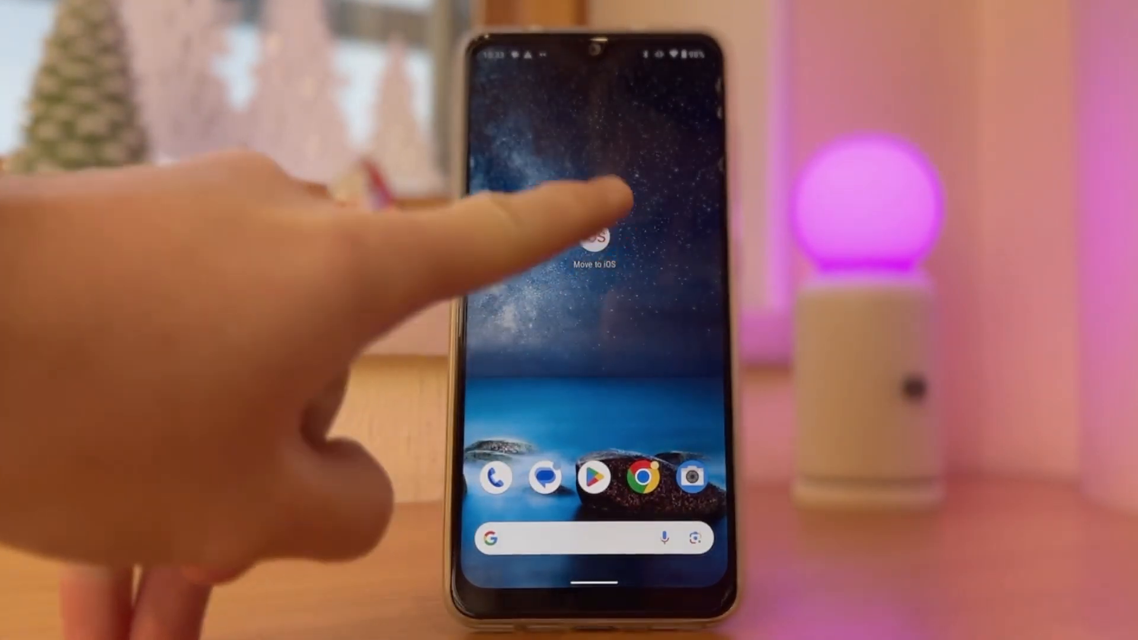
Launch Move to iOS, agree to Apple's privacy policy, and continue past the welcome screen
left_click(591, 243)
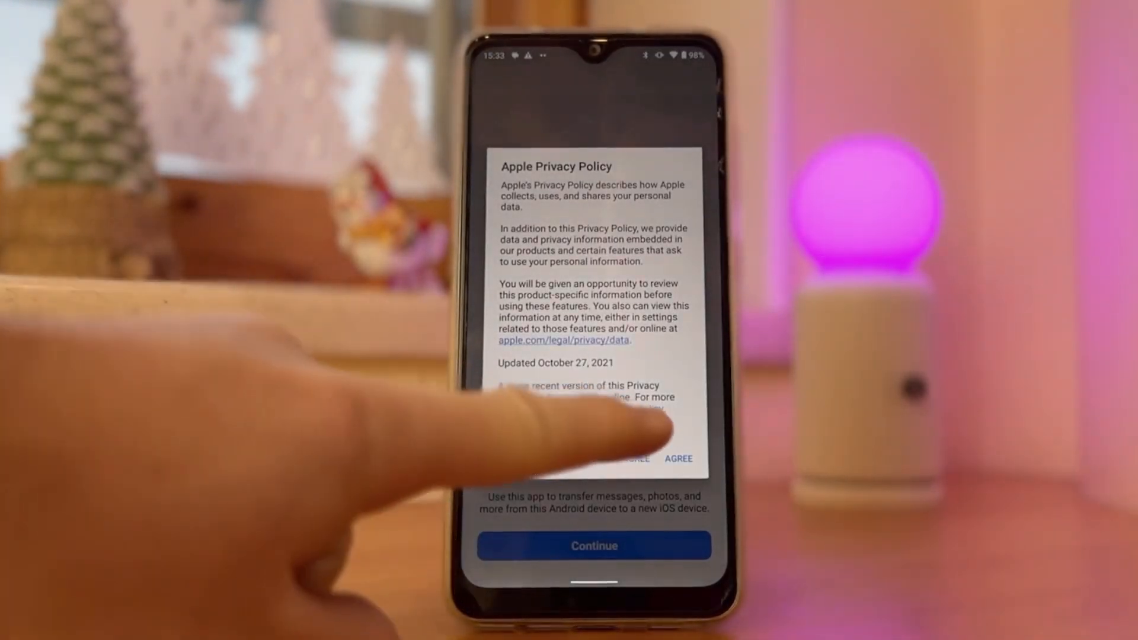
left_click(677, 458)
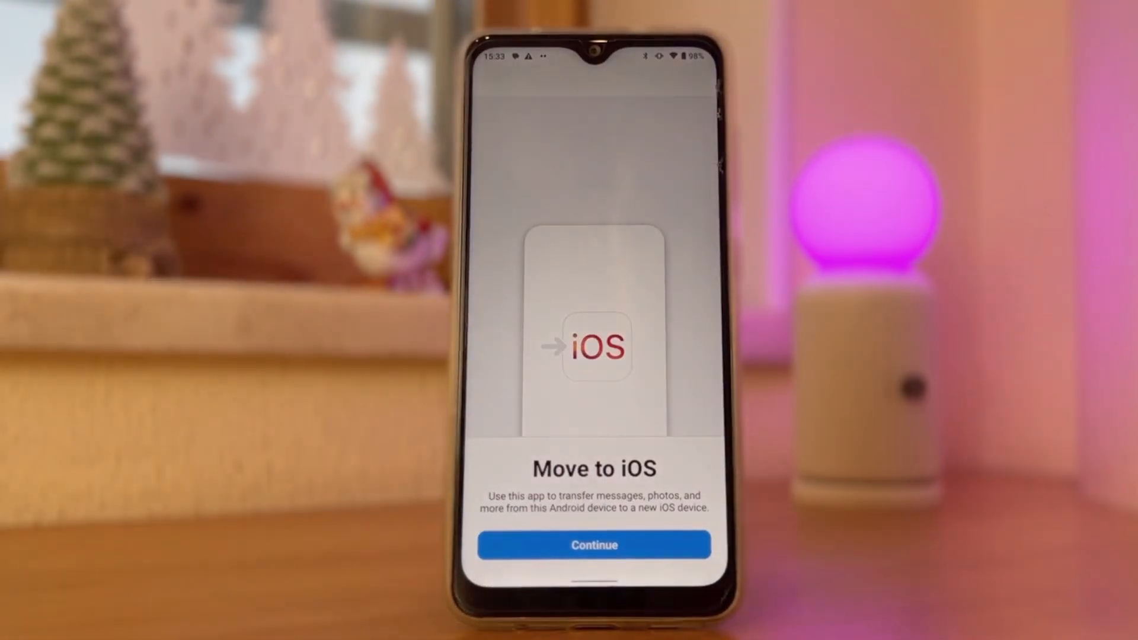
left_click(594, 545)
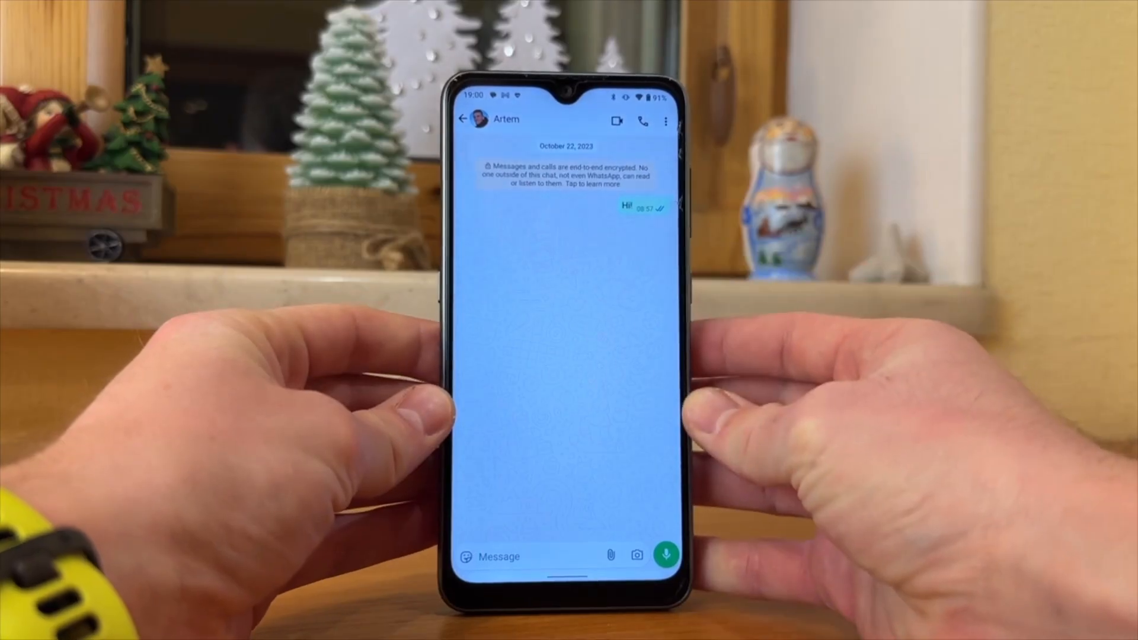
Expand the chat's three-dot menu to More, revealing Export chat
left_click(664, 121)
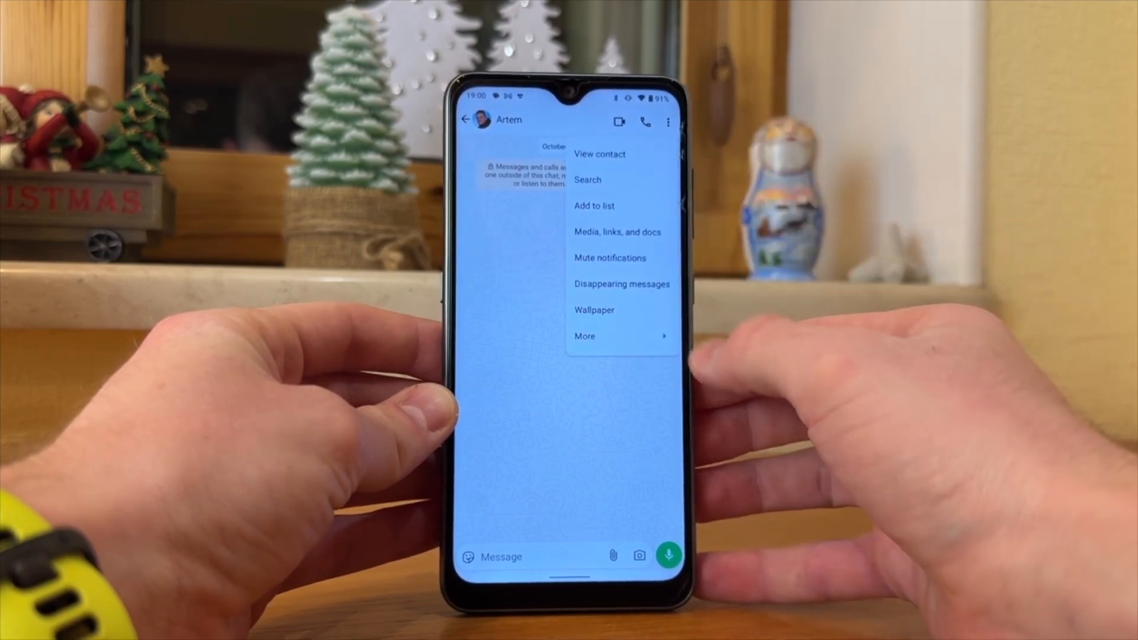
left_click(585, 336)
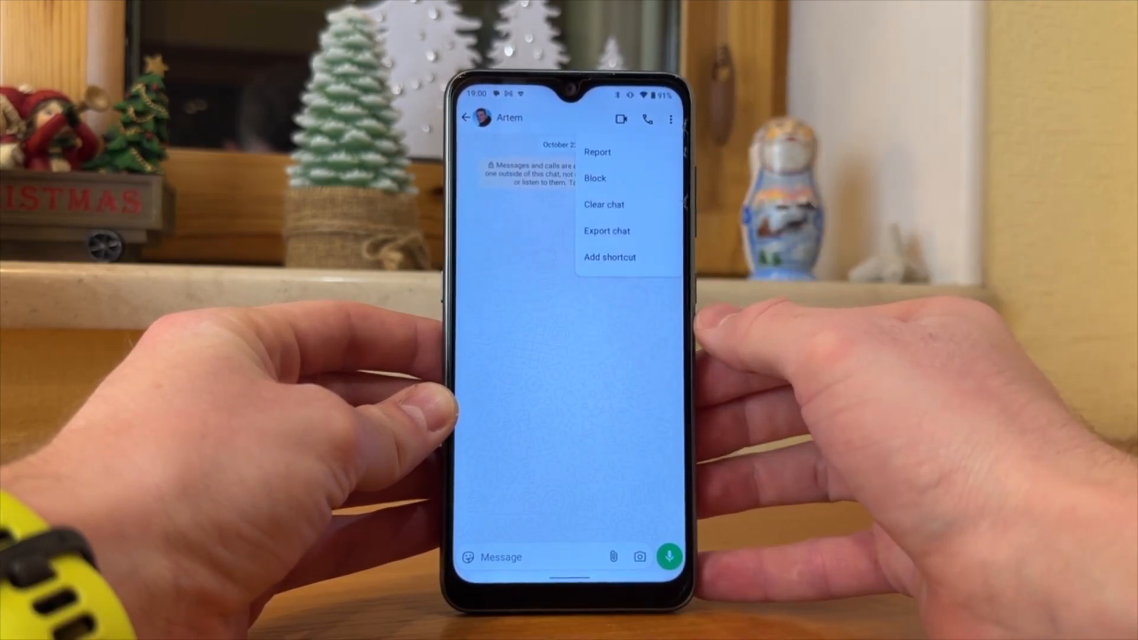